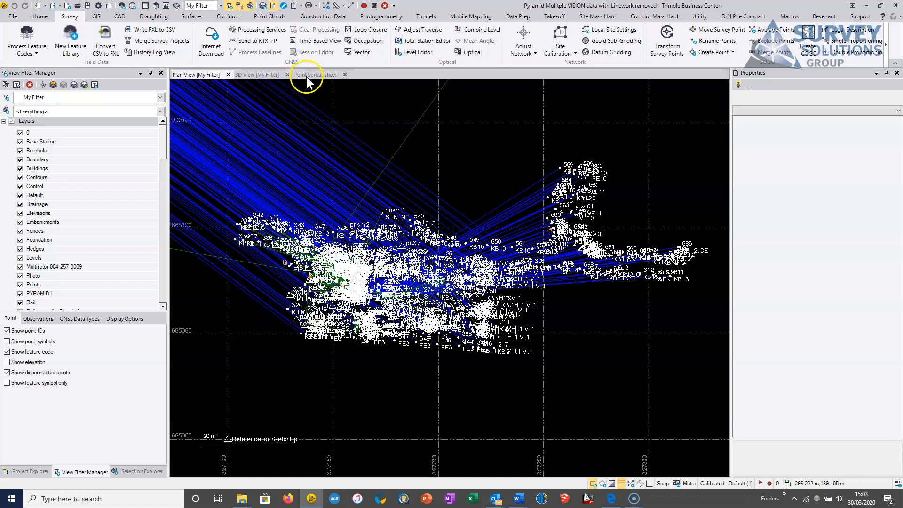
Check the Point Spreadsheet, then return to the plan view.
click(315, 75)
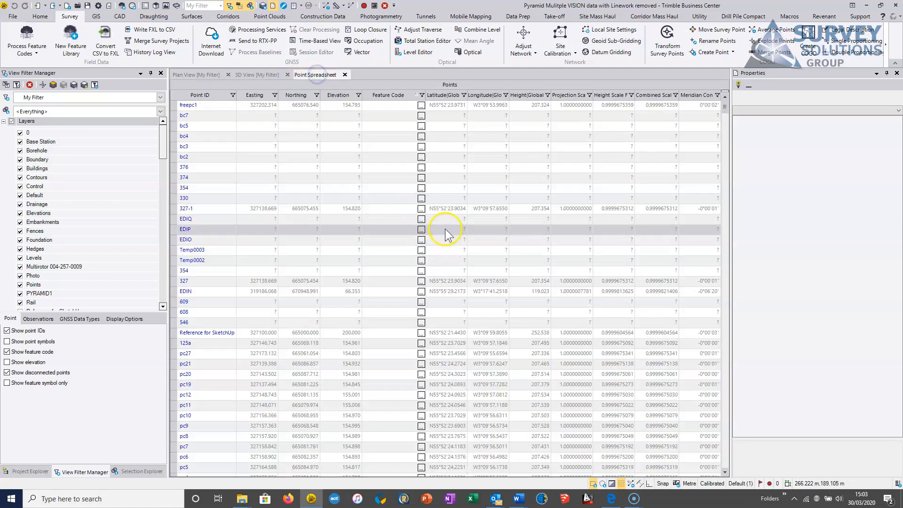
click(195, 75)
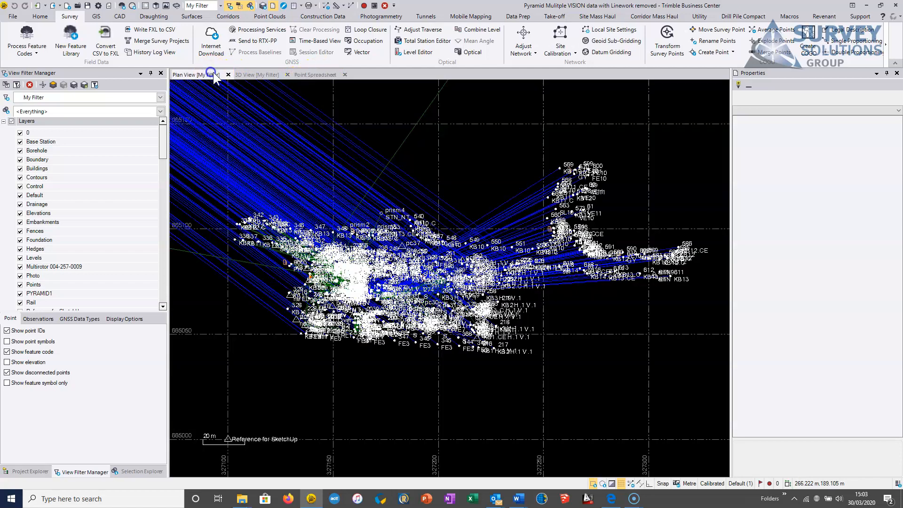
mouse_move(316, 29)
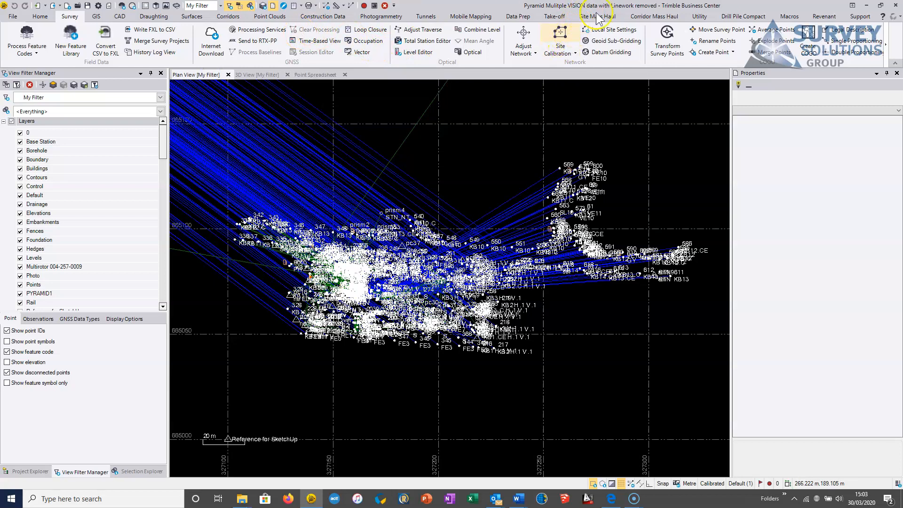
Sort the Vector Spreadsheet by vertical precision, worst (0.143 m) on top.
click(40, 16)
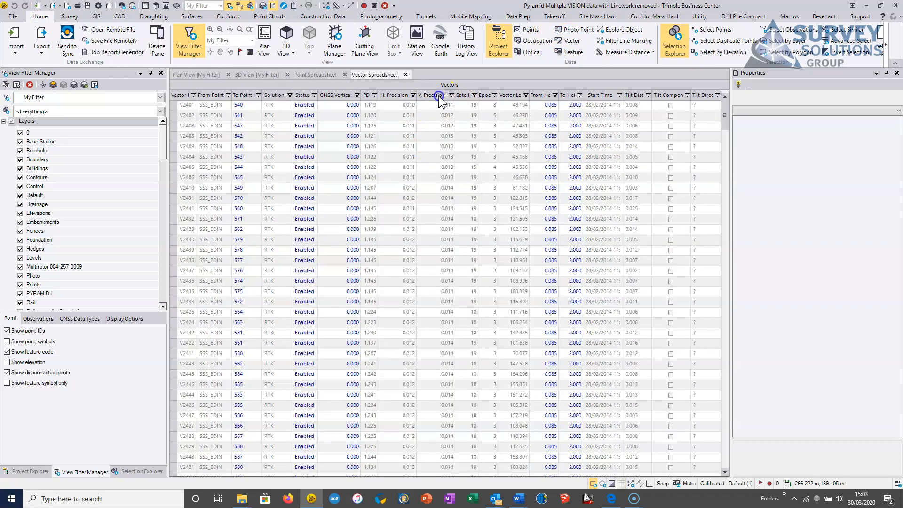
click(173, 105)
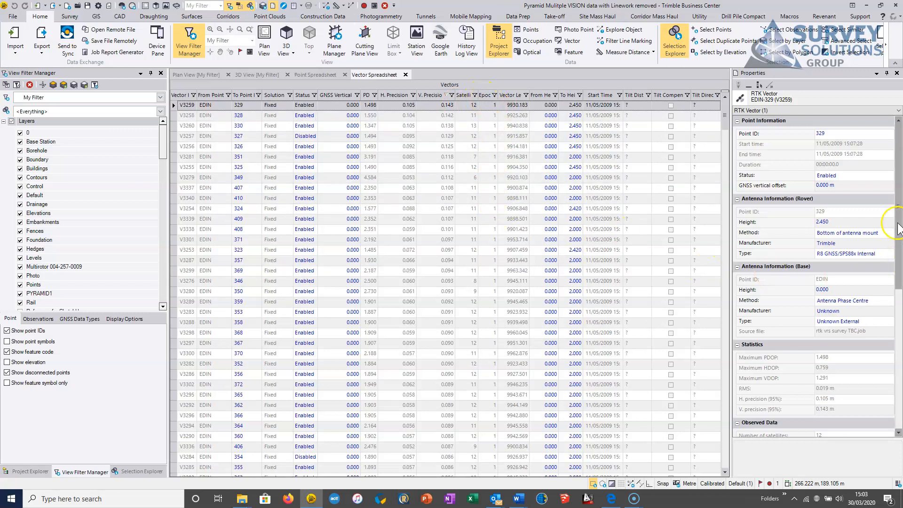
scroll(down, 3)
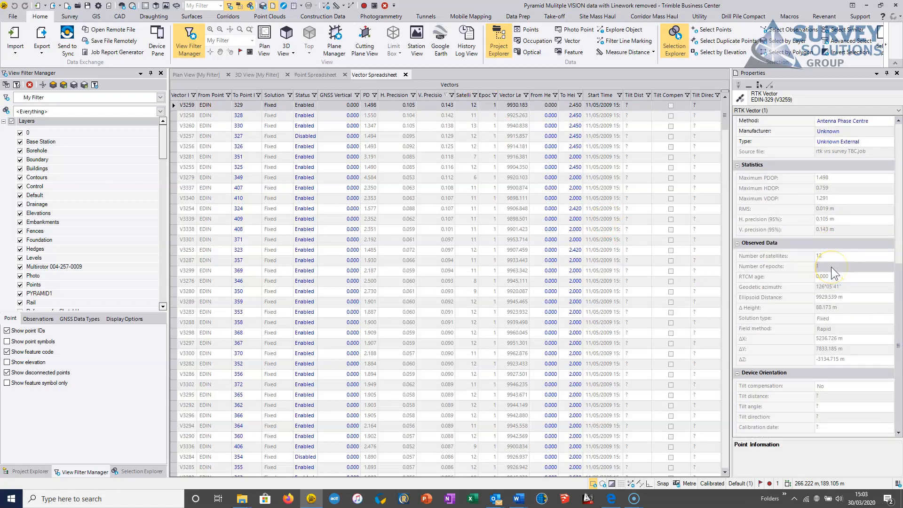
click(854, 276)
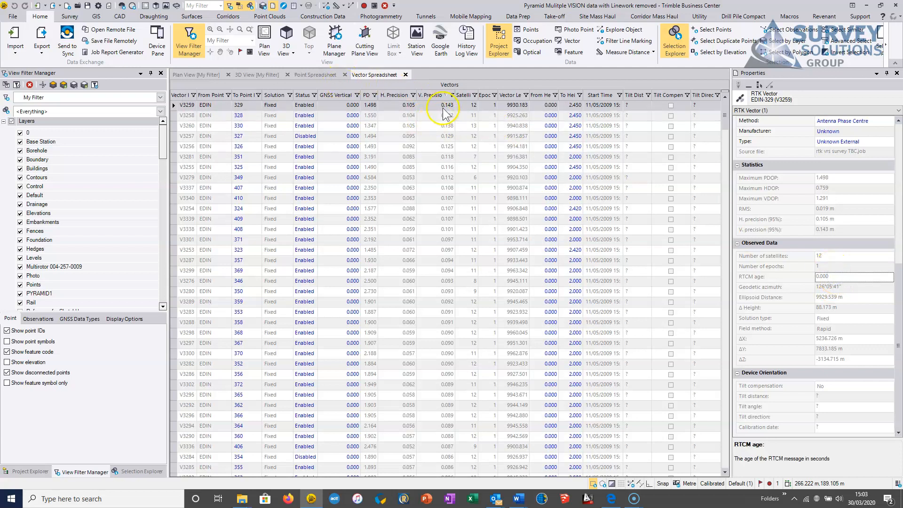
click(443, 104)
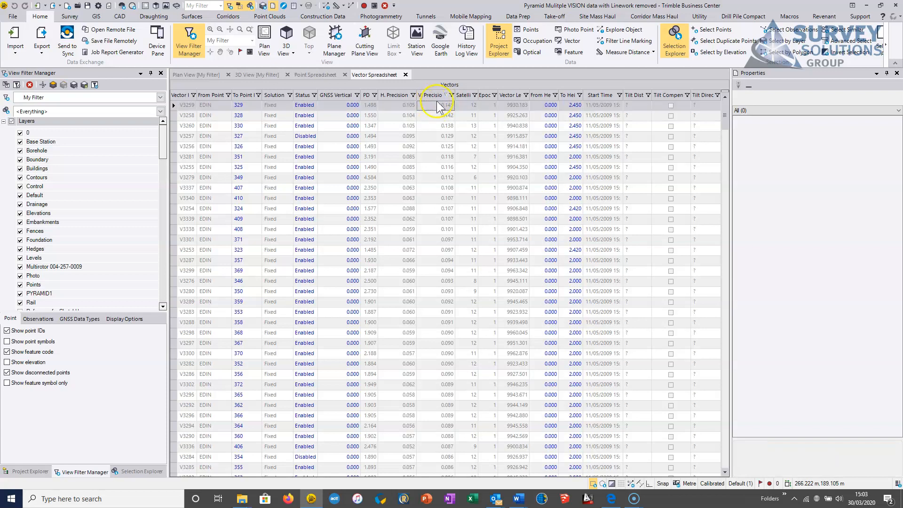
click(438, 105)
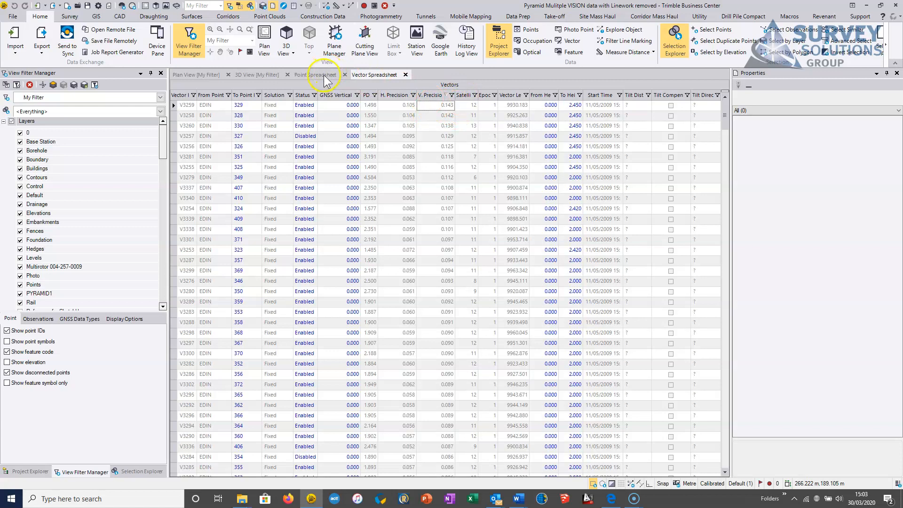
Locate point 329 of worst vector V3259 in plan view, then open Google Earth.
click(181, 104)
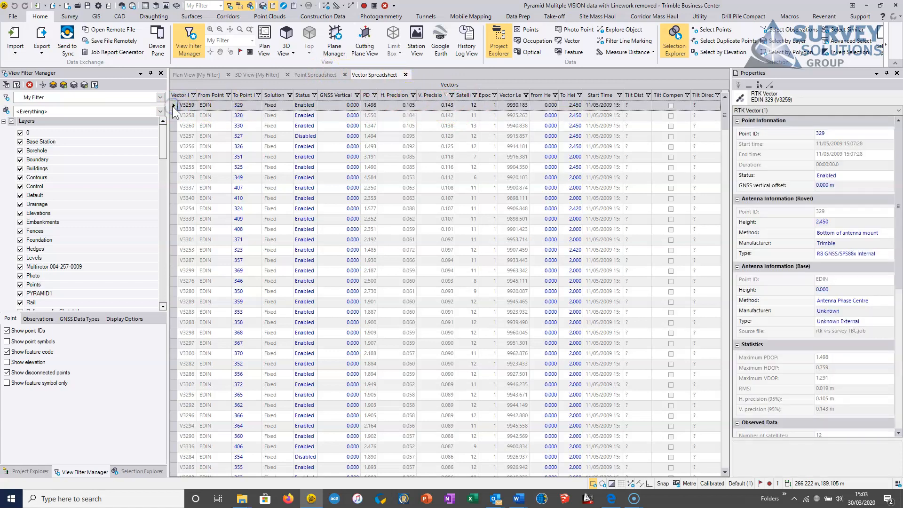
click(195, 74)
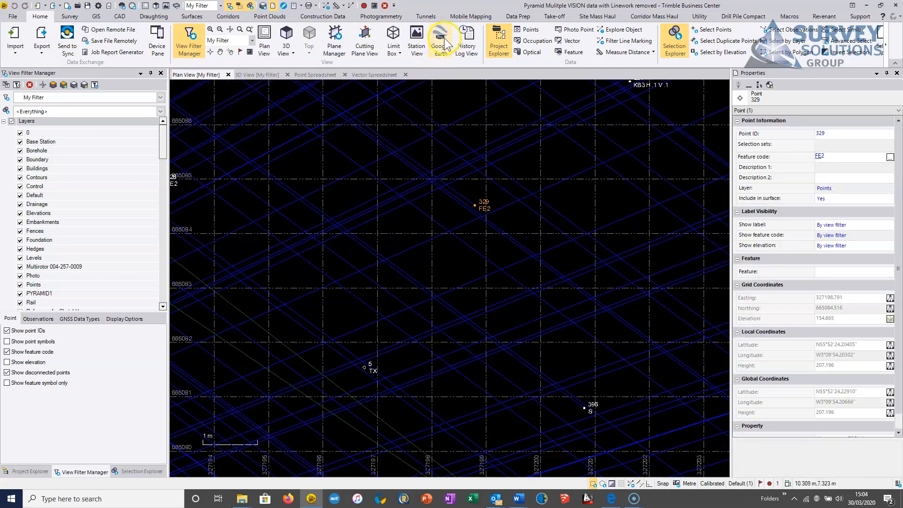
click(440, 39)
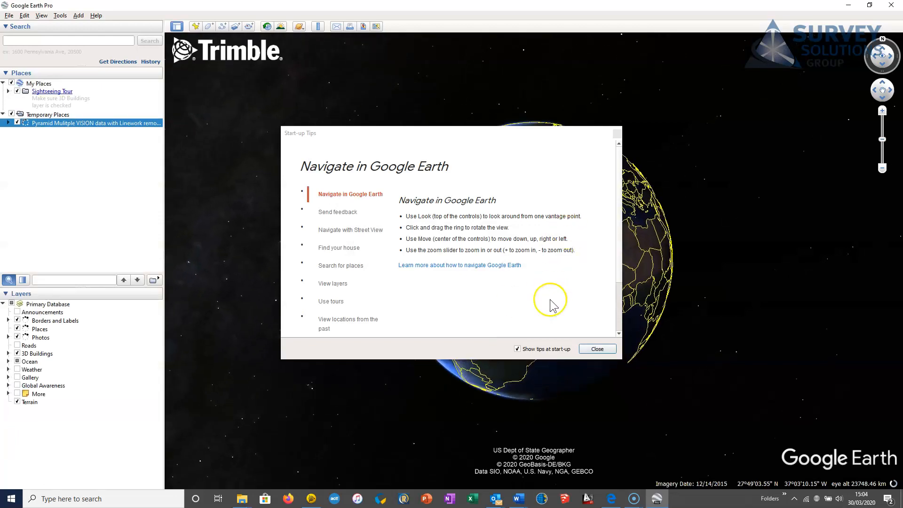
Close the Start-up Tips and zoom to point 329 on the aerial imagery.
click(597, 348)
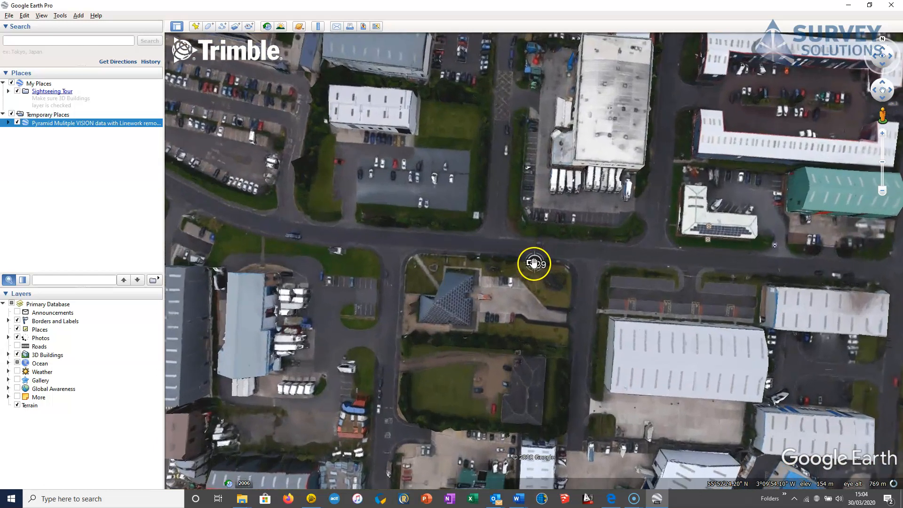
scroll(down, 3)
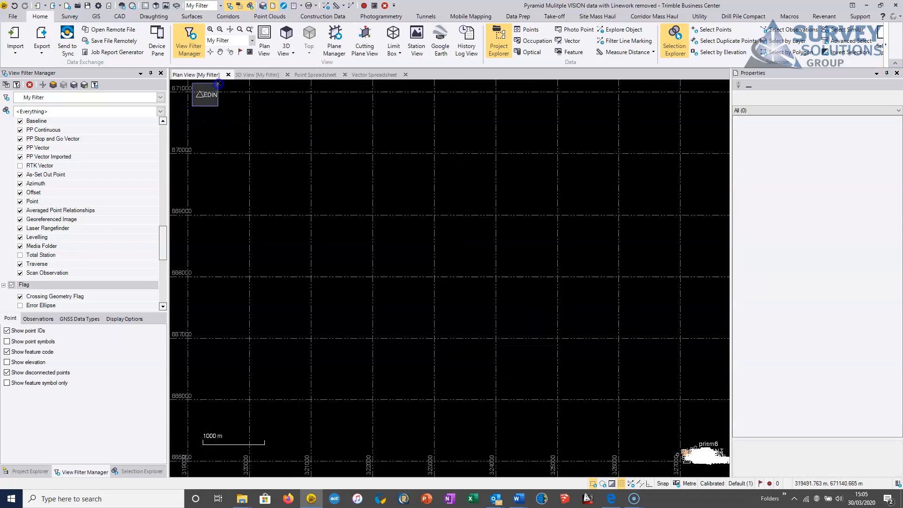
Turn off RTK Vector and the Base Station layer, leaving only survey points.
click(206, 94)
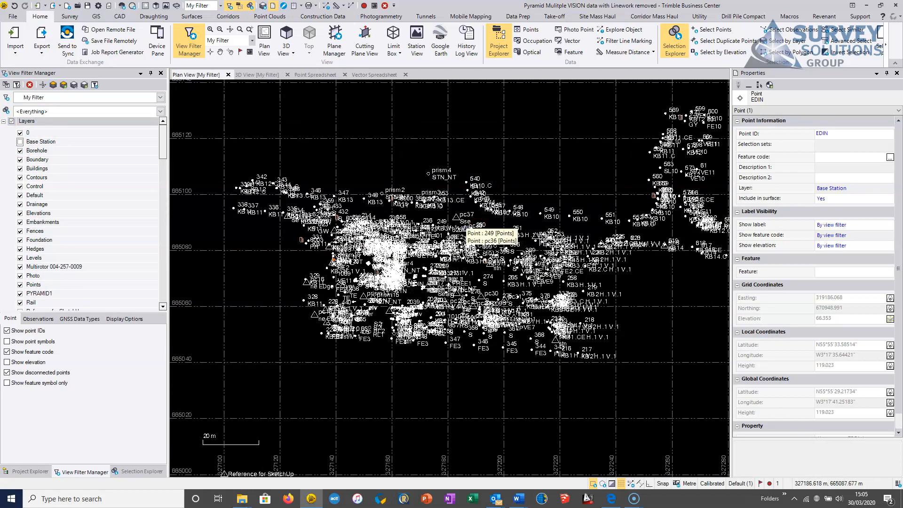
click(467, 223)
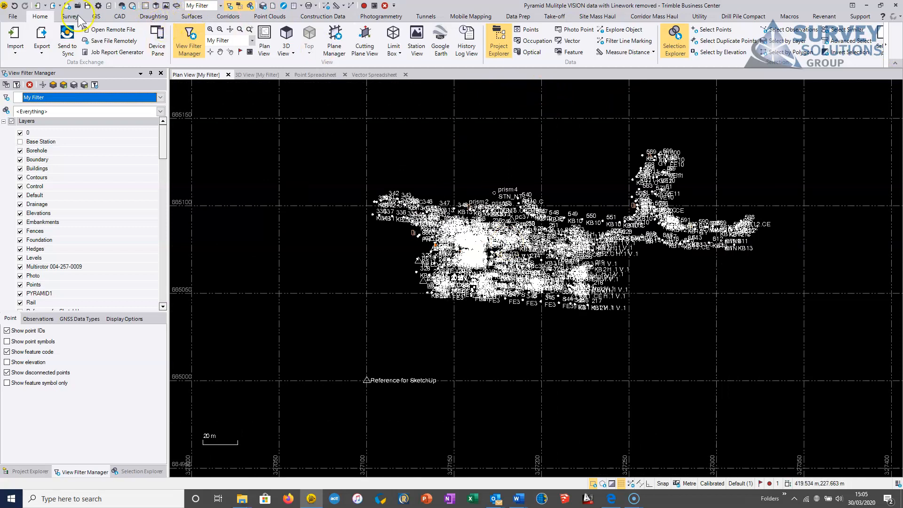
Run Process Feature Codes on all checked point sources.
click(70, 16)
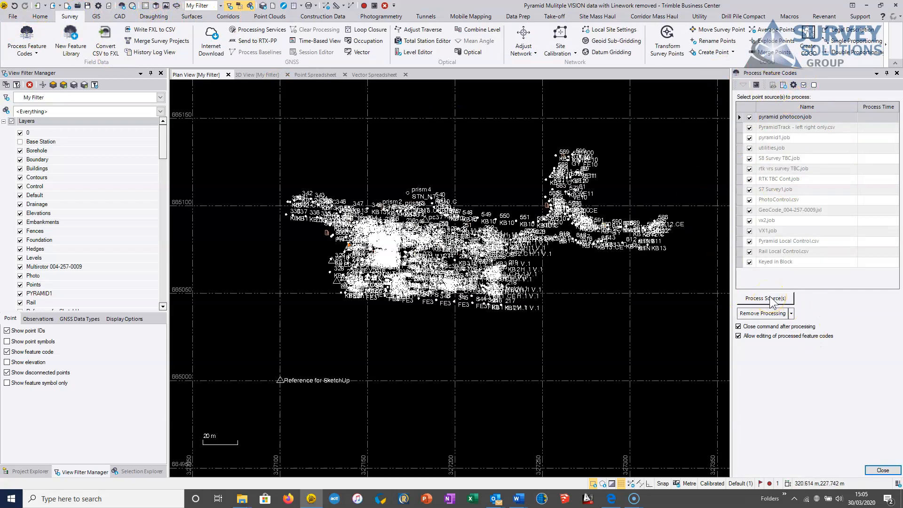
click(764, 297)
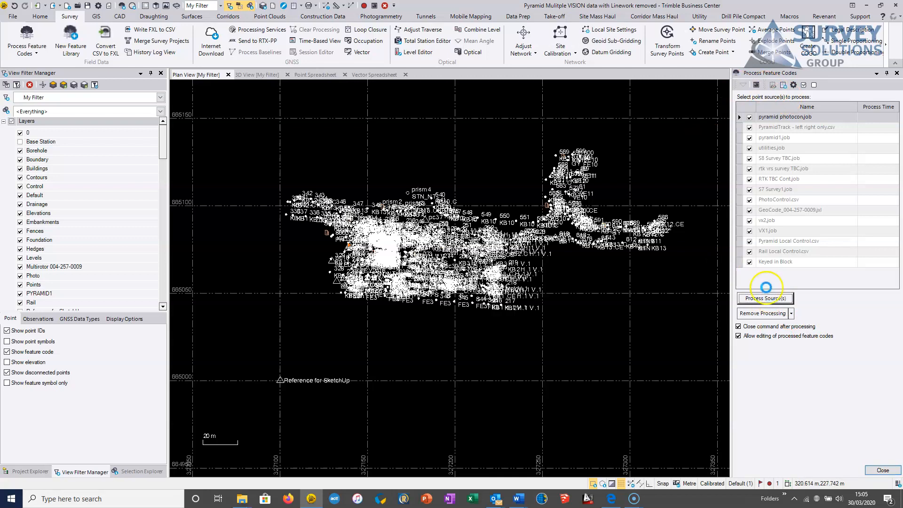
click(764, 298)
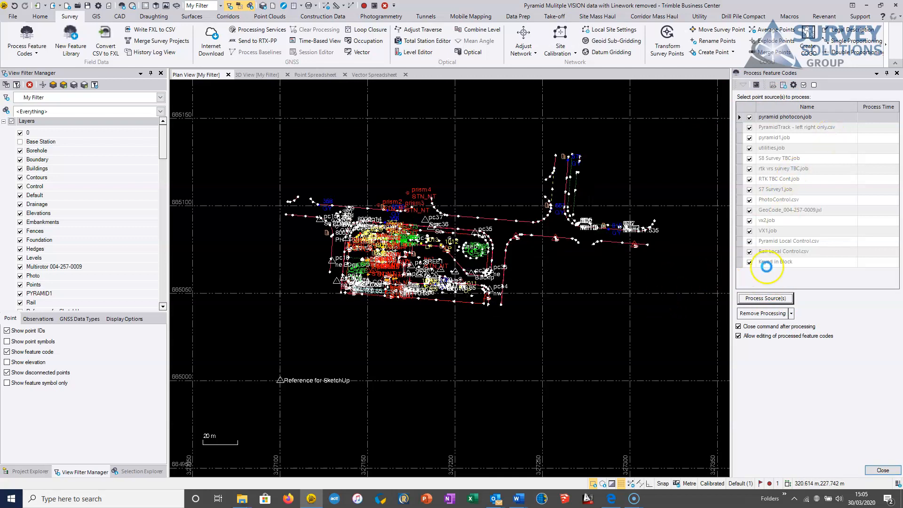
click(764, 298)
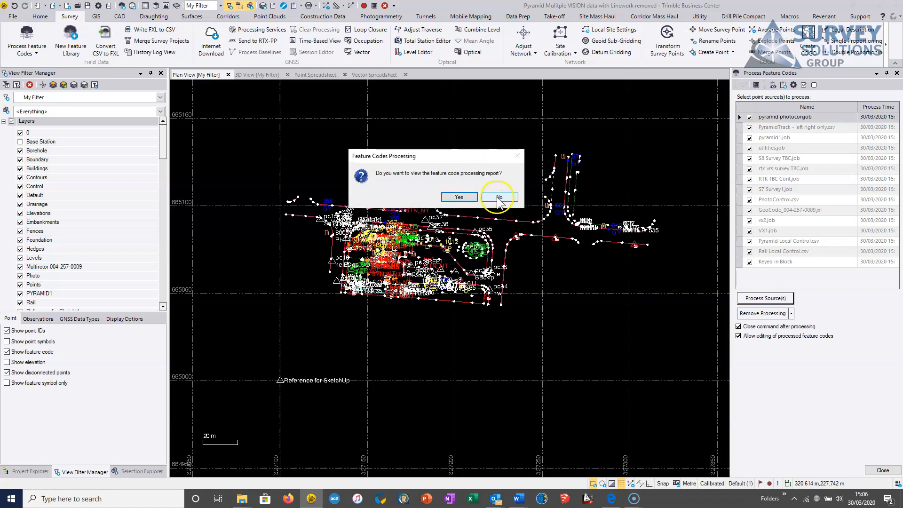
Decline the processing report and pan around the coded linework, symbols and elevations.
click(498, 197)
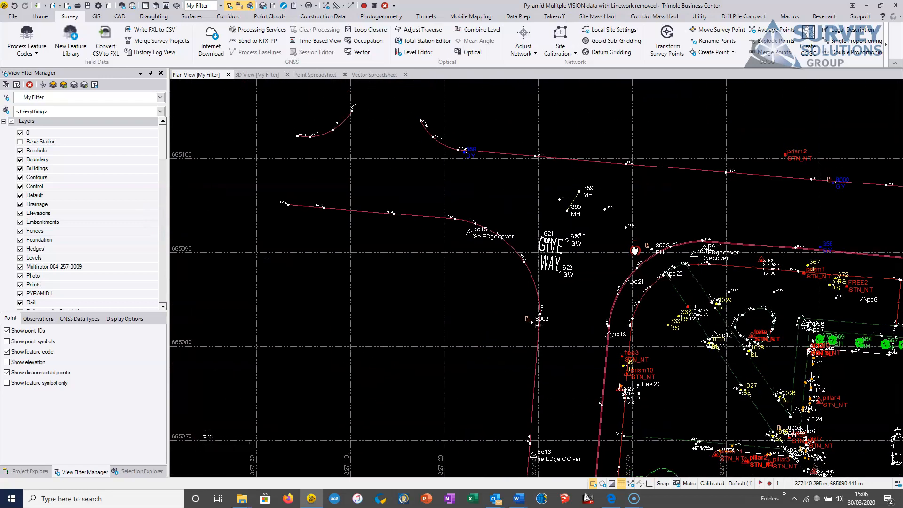
drag(633, 250, 471, 187)
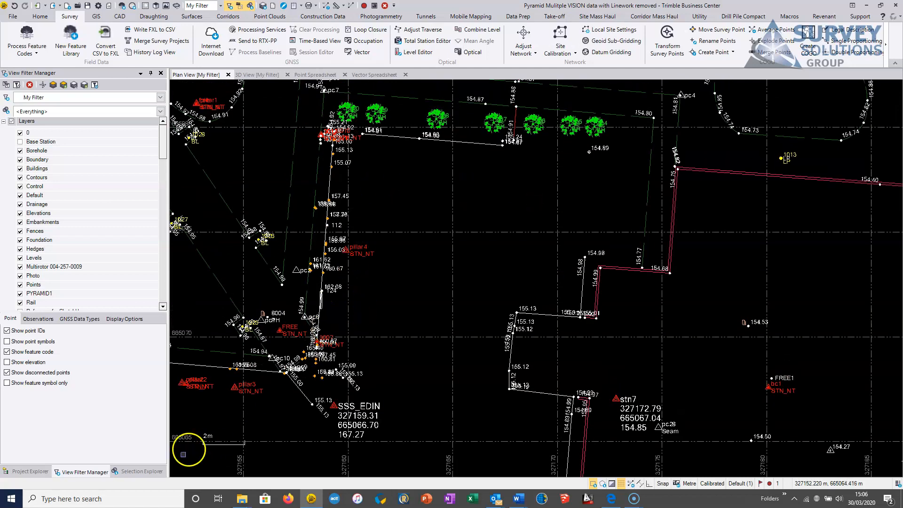
mouse_move(56, 433)
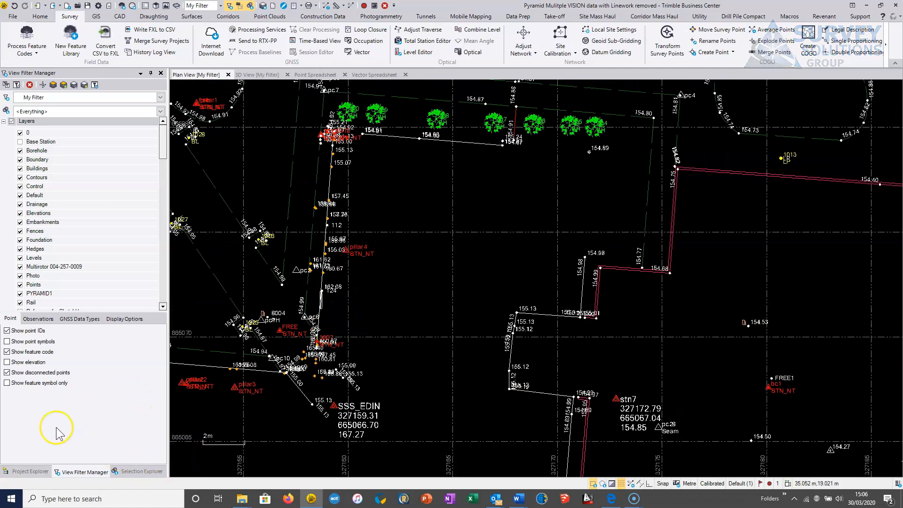